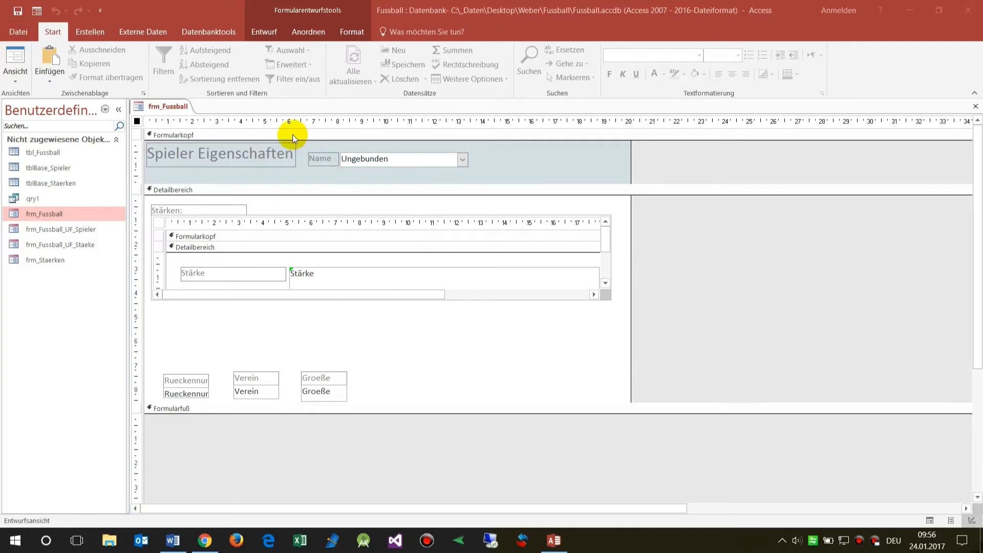
mouse_move(15, 35)
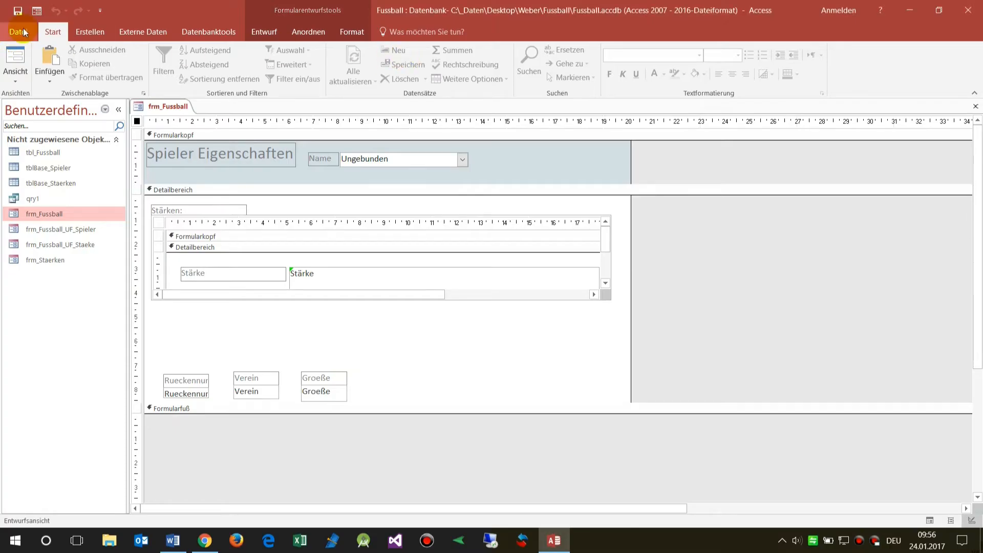
Step: Show the backstage Informationen page for the Fussball database via Datei
left_click(19, 32)
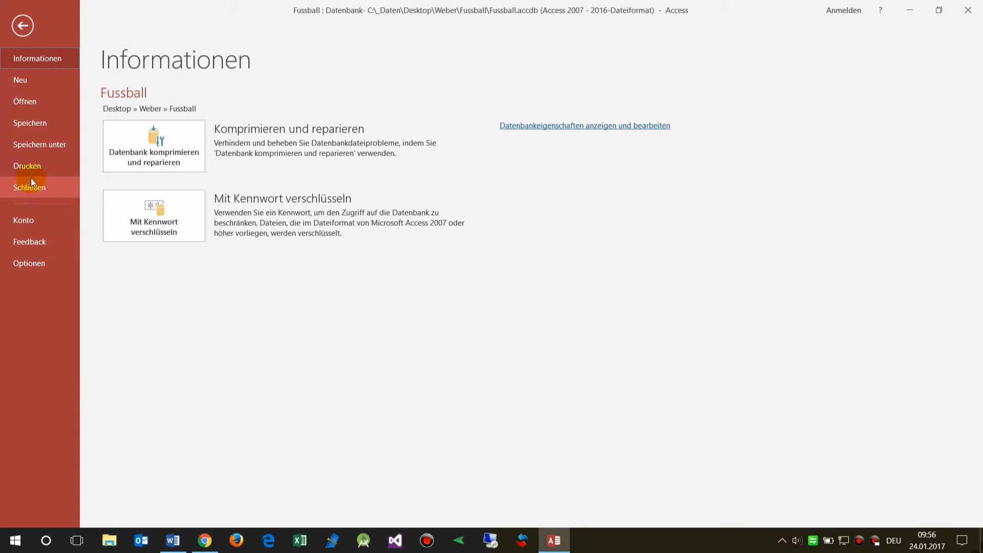
mouse_move(25, 255)
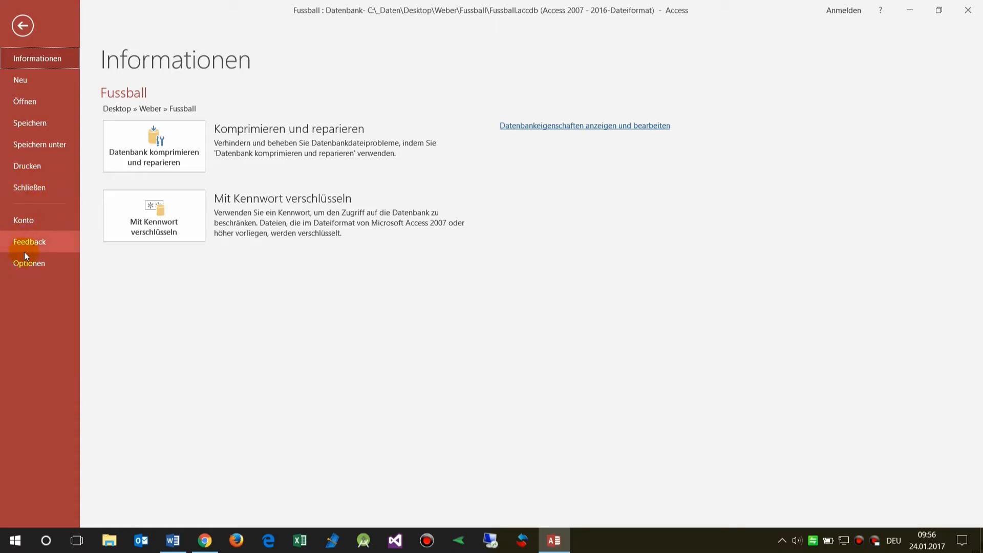
mouse_move(29, 263)
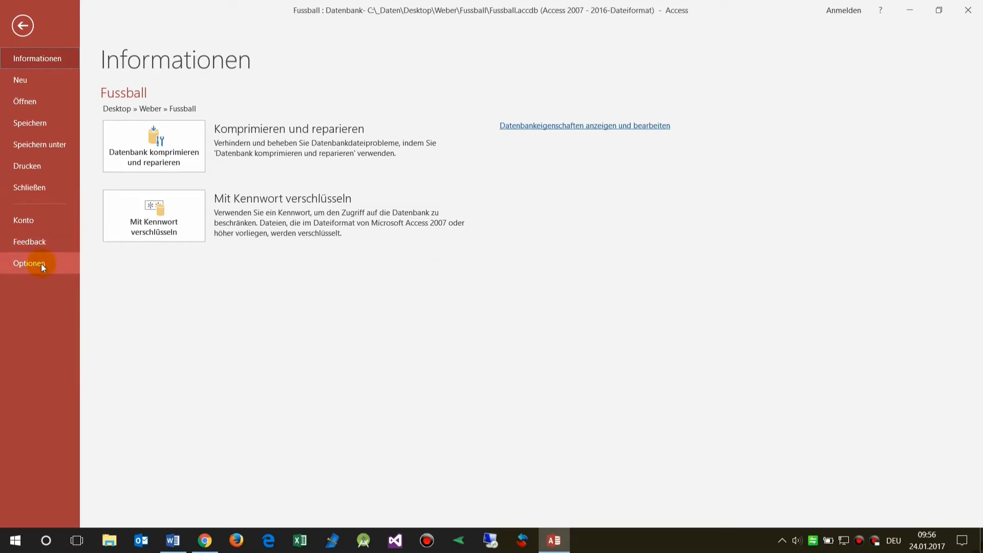
Step: In Access-Optionen > Sprache, review German/English editing languages and the German display language entries
left_click(29, 263)
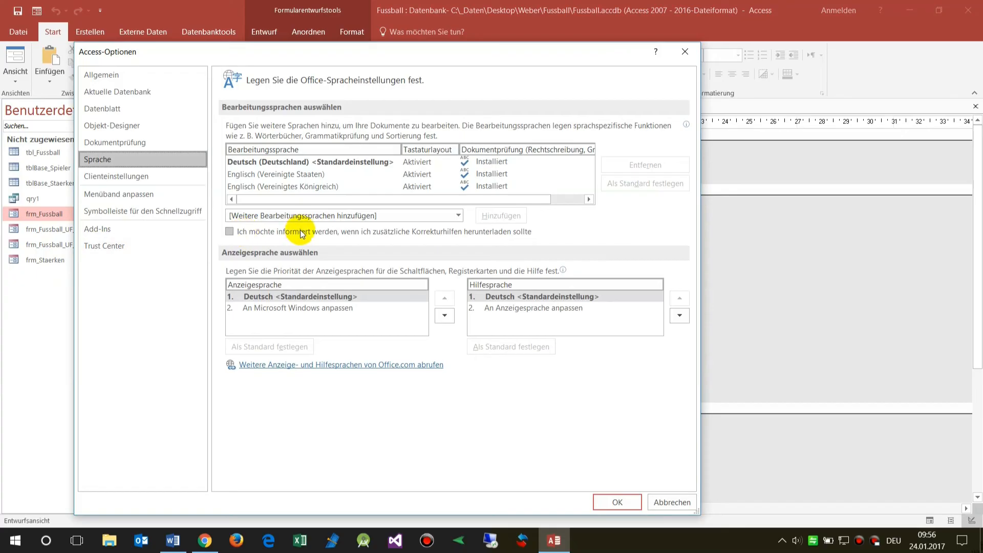
mouse_move(258, 183)
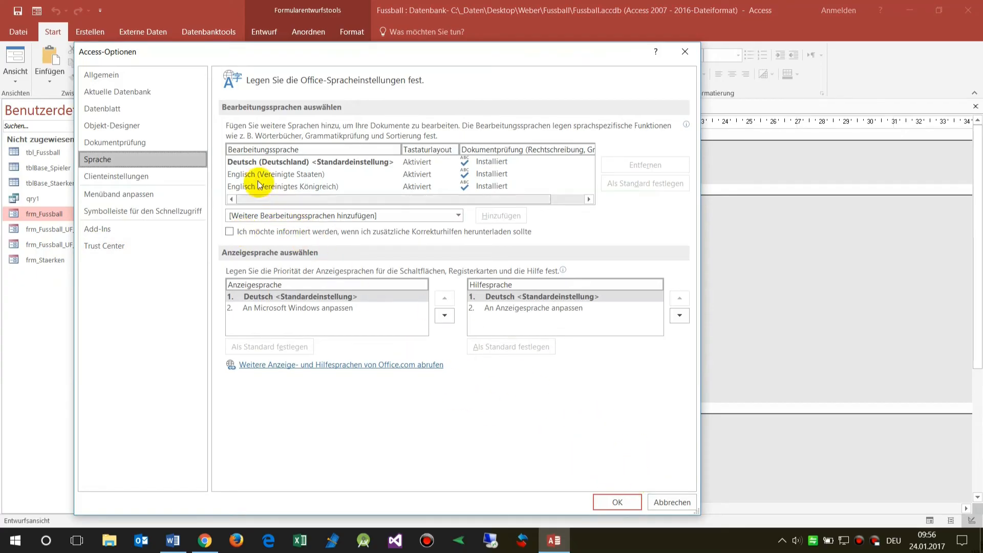
left_click(307, 162)
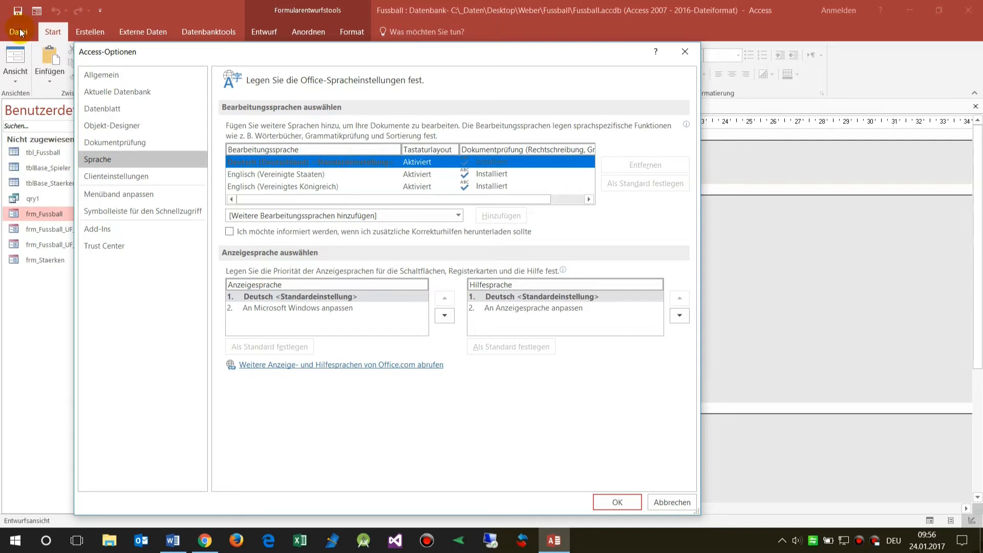
mouse_move(123, 178)
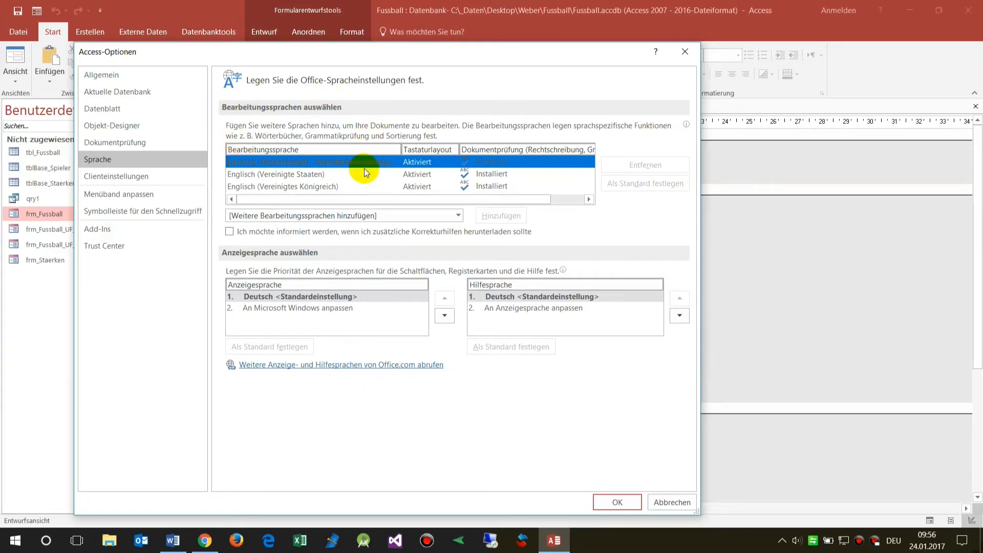
mouse_move(441, 171)
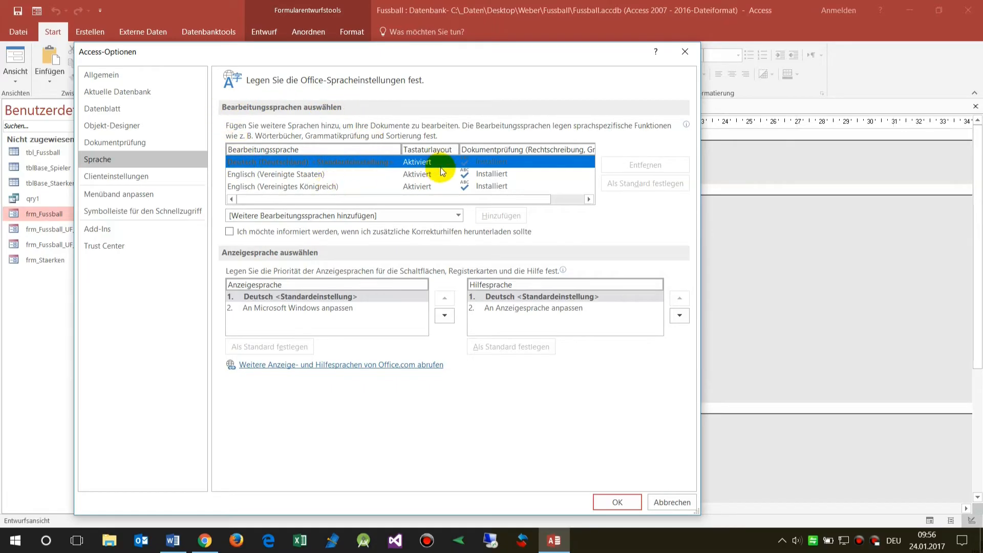
mouse_move(307, 181)
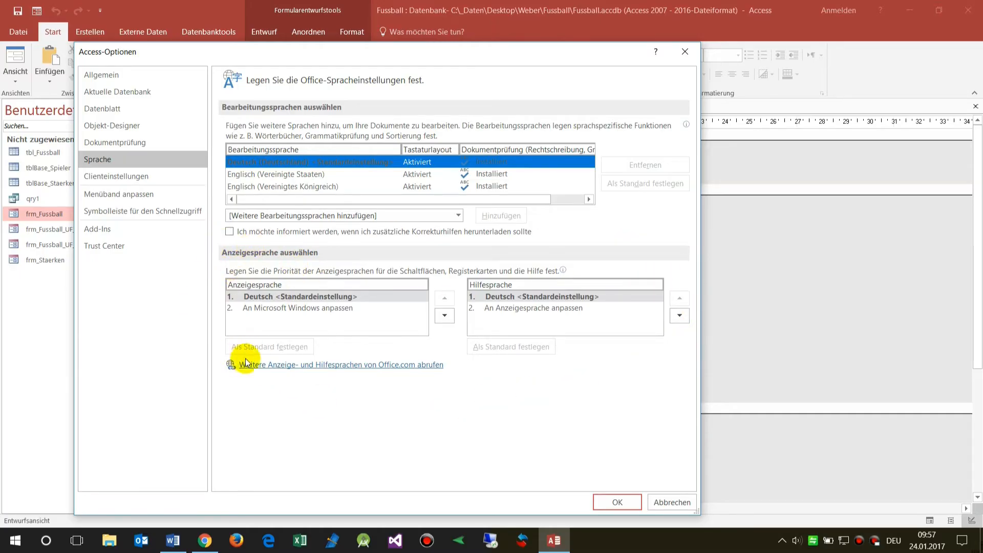
left_click(301, 296)
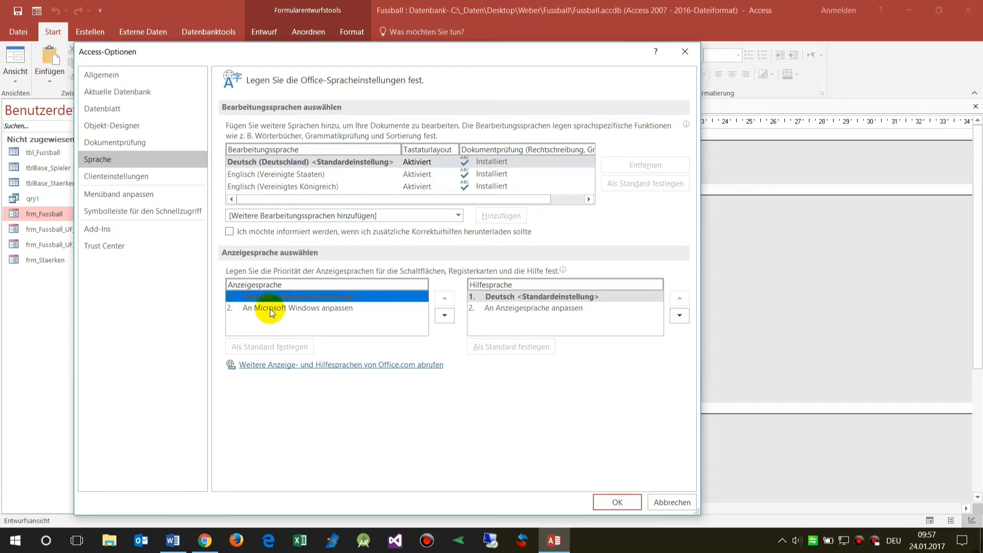
left_click(297, 308)
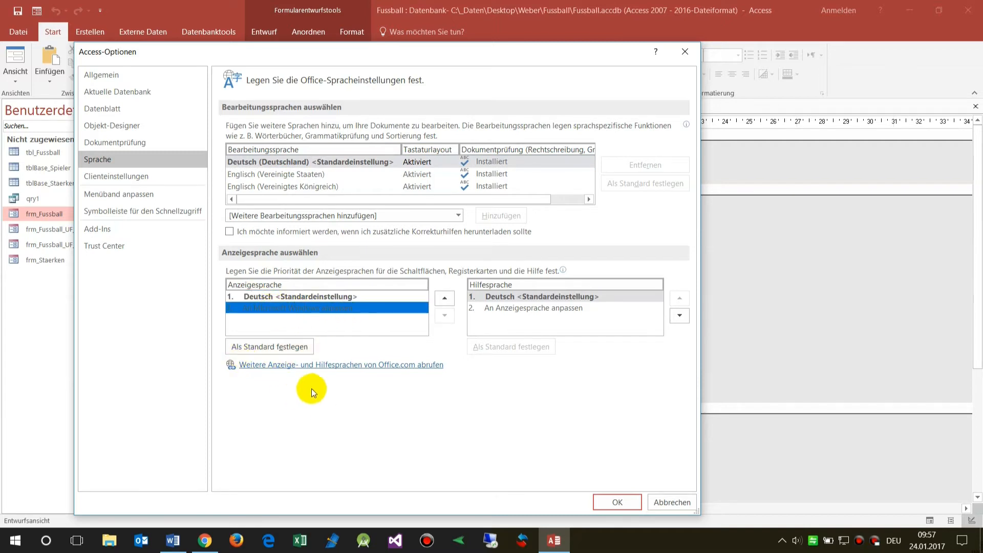
mouse_move(393, 369)
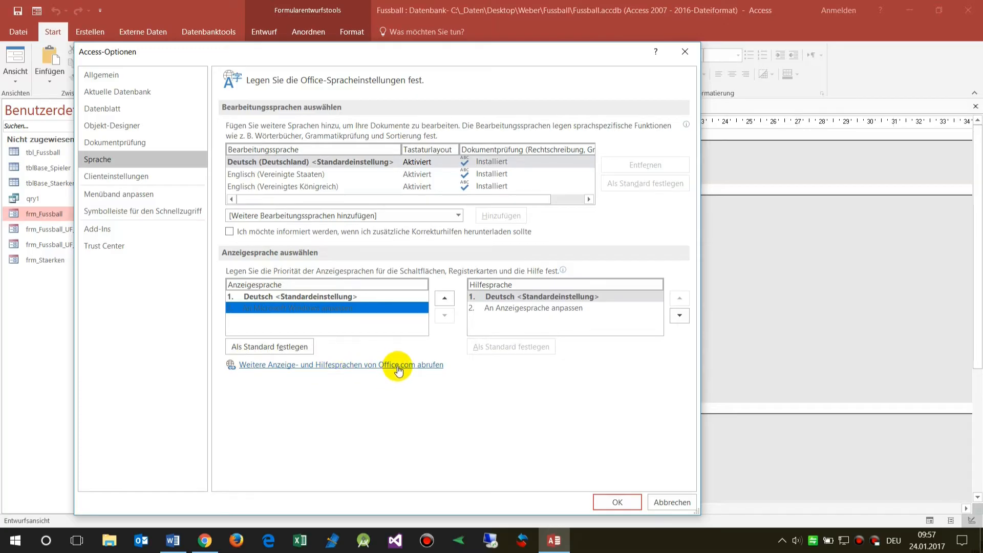
mouse_move(260, 368)
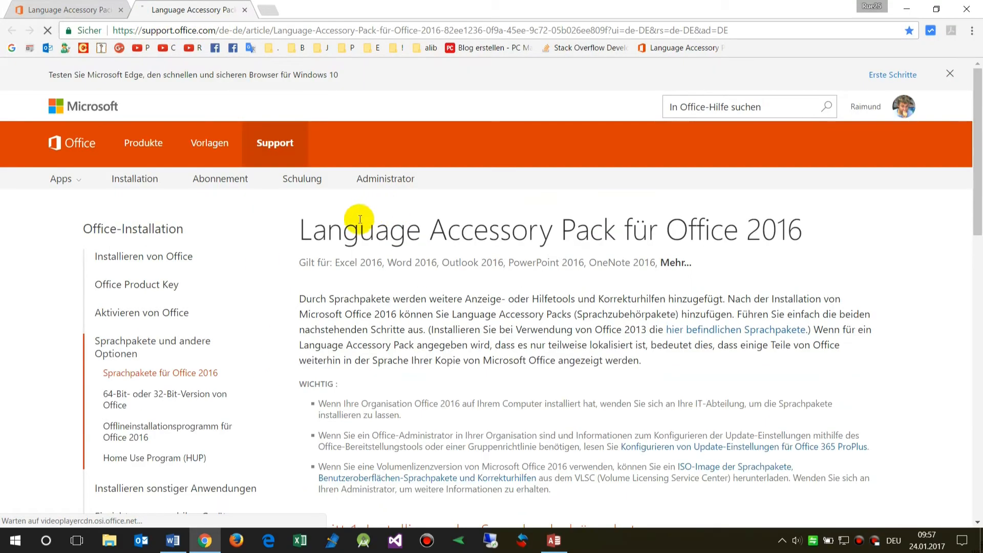
Step: Under Schritt 1 on the Language Accessory Pack page, expand the 'Welche Sprache benötigen Sie?' list
scroll("down", 3)
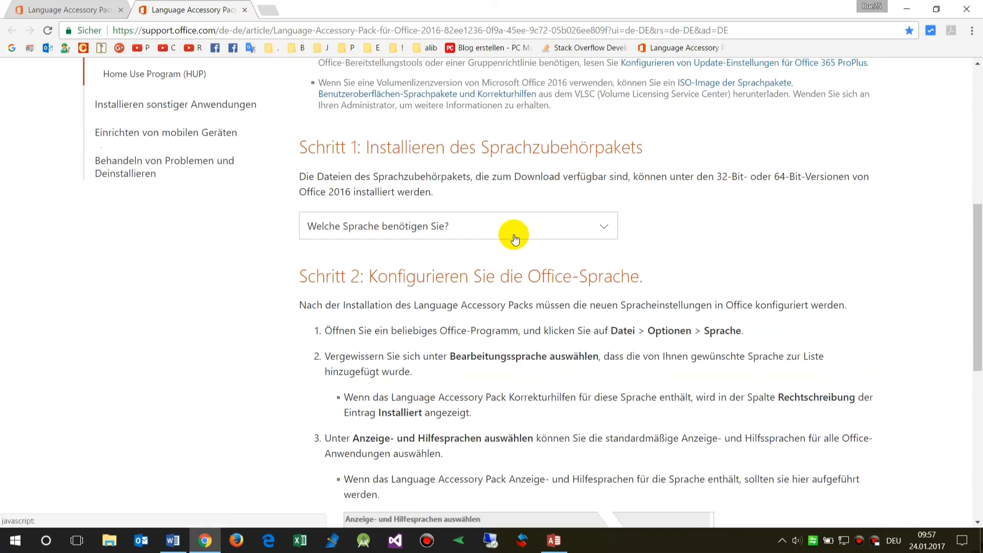
left_click(514, 225)
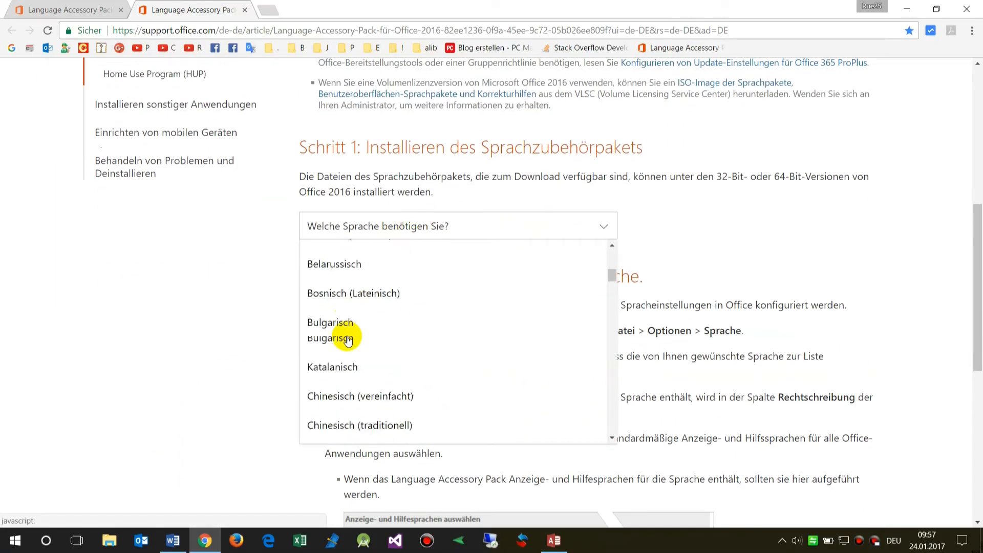
scroll("down", 3)
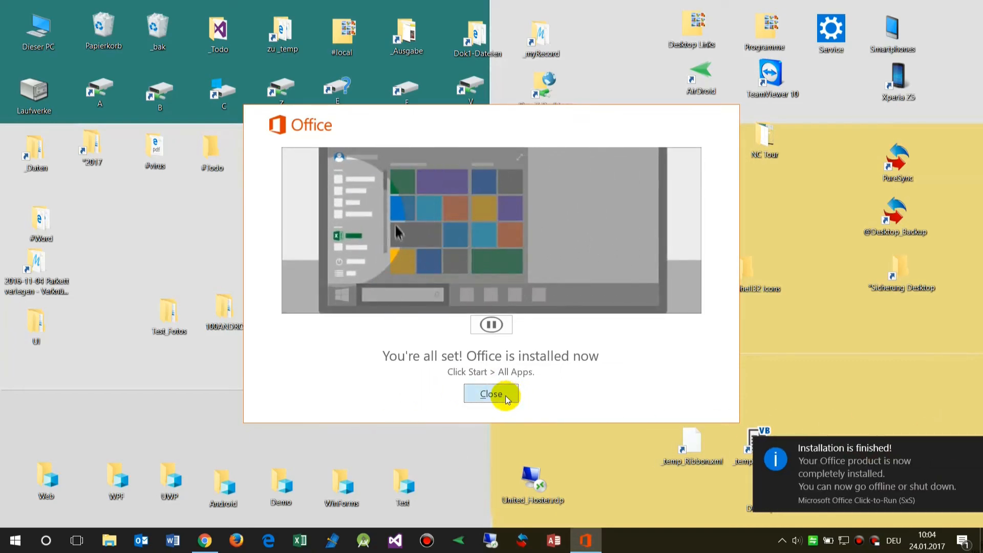
Step: Dismiss the Office installer's completion window and notification, then launch Access 2016 from the taskbar
left_click(490, 393)
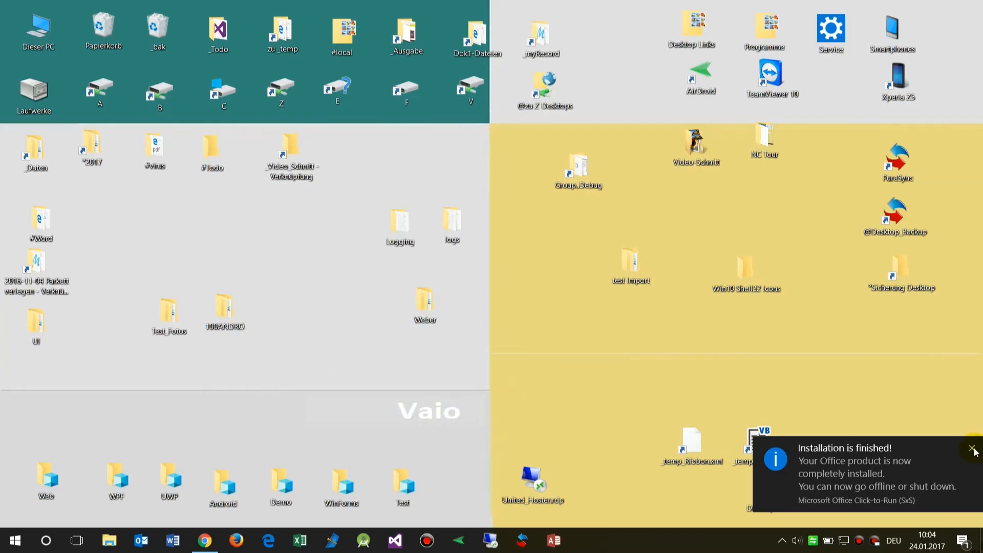
left_click(13, 539)
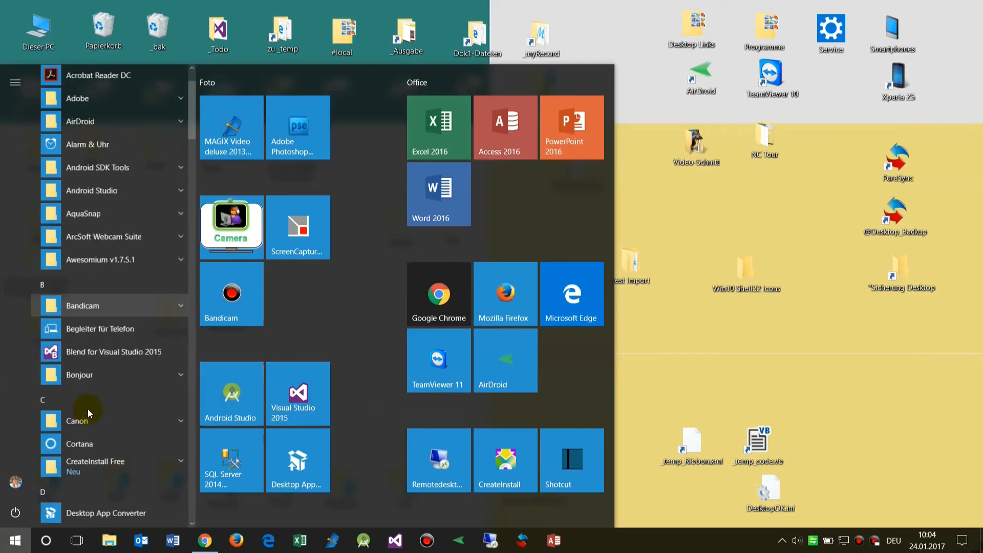
scroll("down", 3)
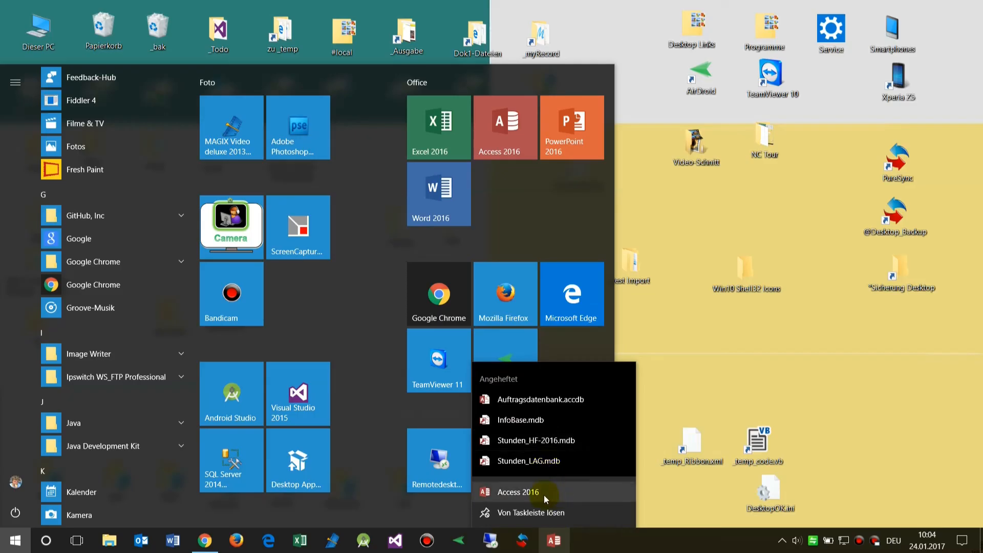
left_click(518, 491)
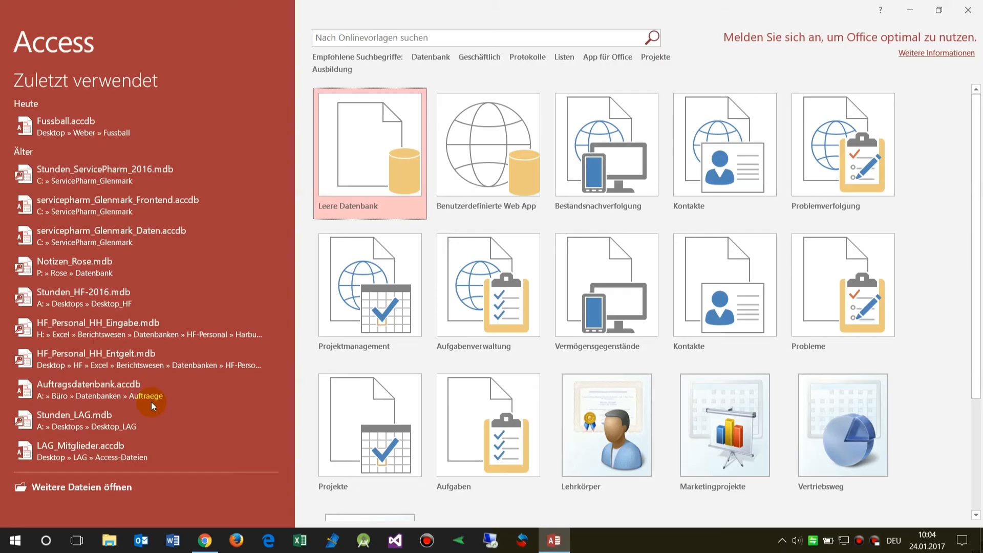
Step: Reopen Fussball.accdb from the recent list and bring up Access-Optionen
left_click(68, 120)
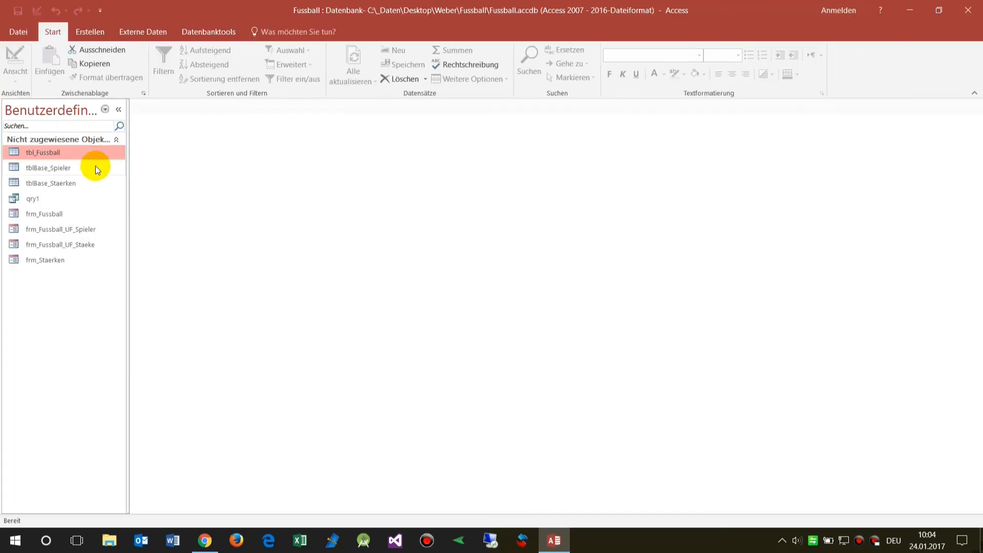
left_click(17, 32)
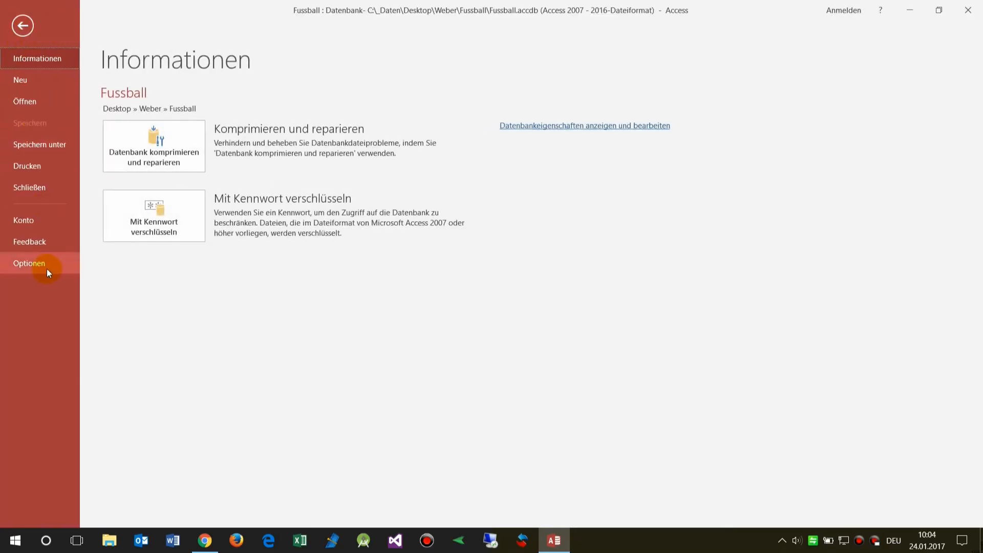
left_click(29, 263)
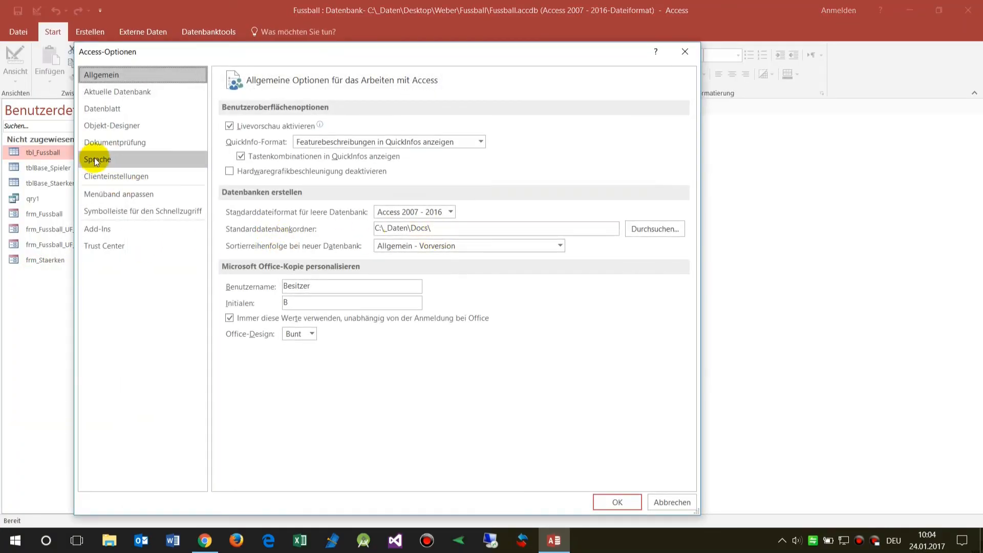
Step: Set Englisch as the default Anzeigesprache and confirm the Office restart notice
left_click(97, 158)
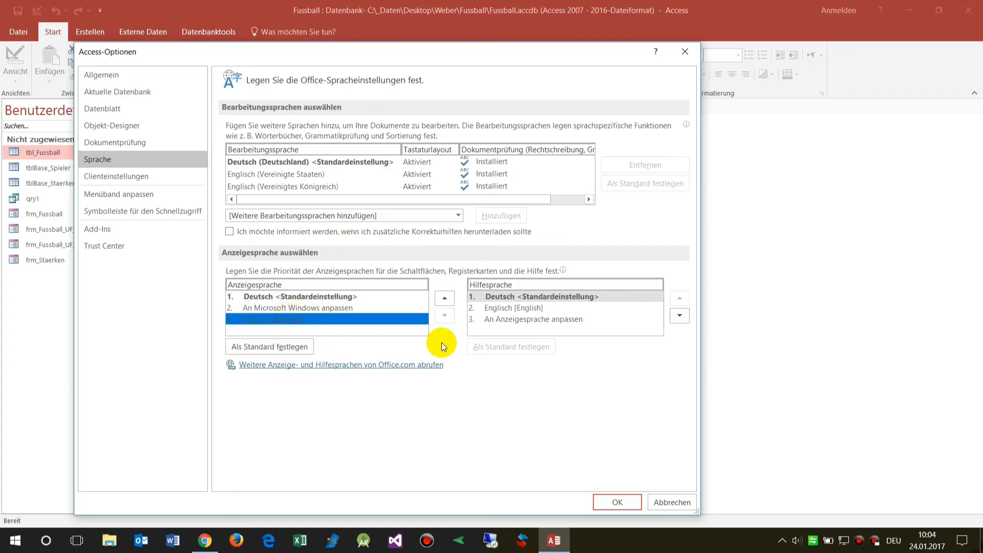
left_click(269, 346)
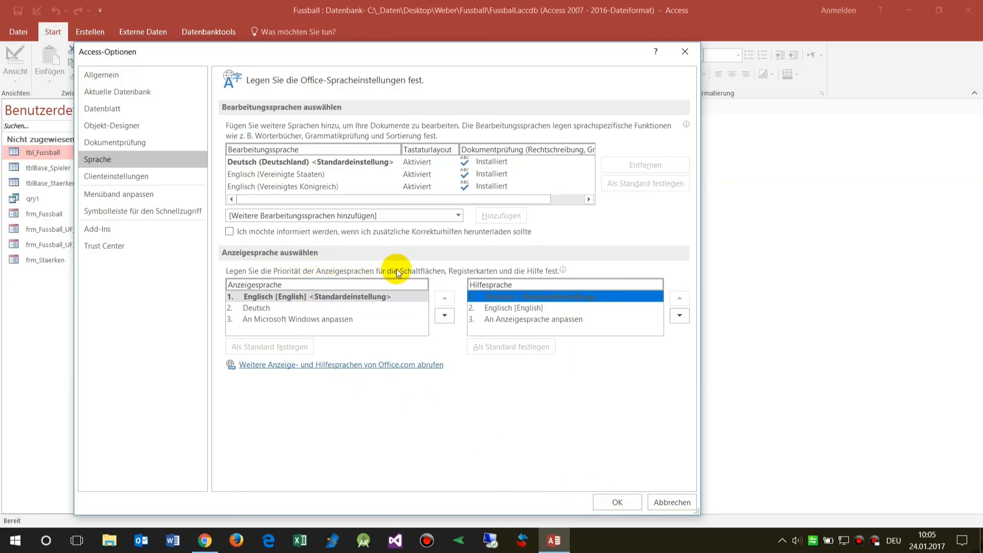
mouse_move(593, 396)
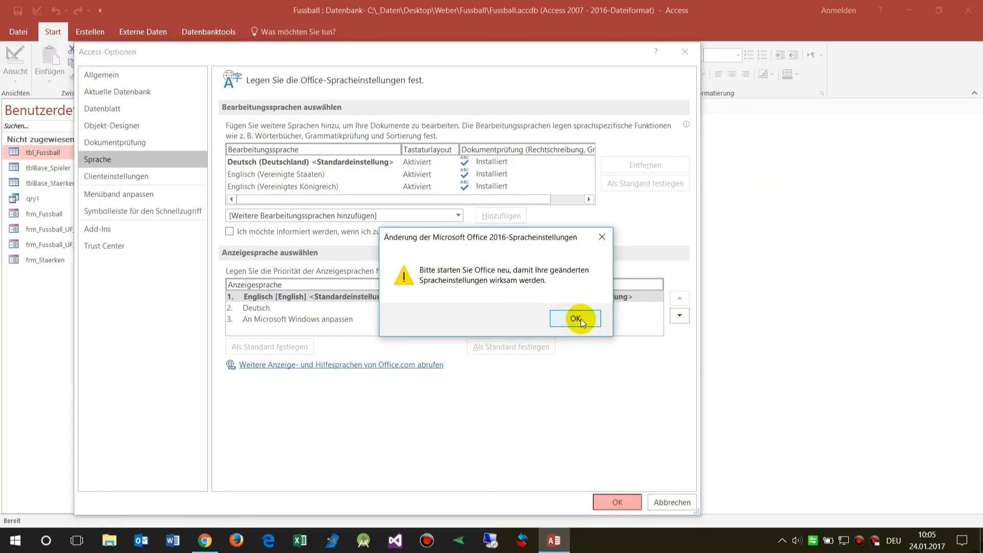
left_click(573, 318)
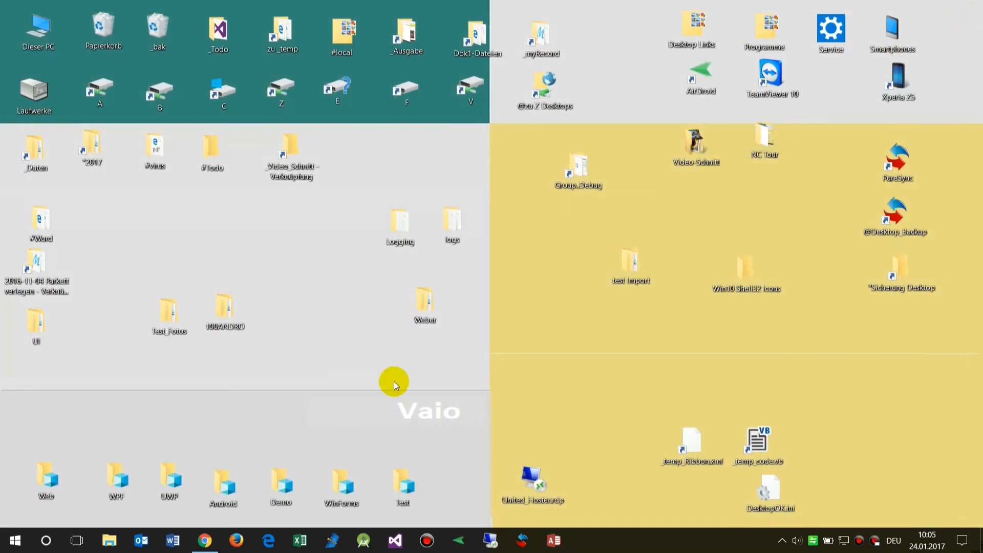
Step: Open Fussball.accdb from the desktop Weber folder so Access starts in English
left_click(425, 306)
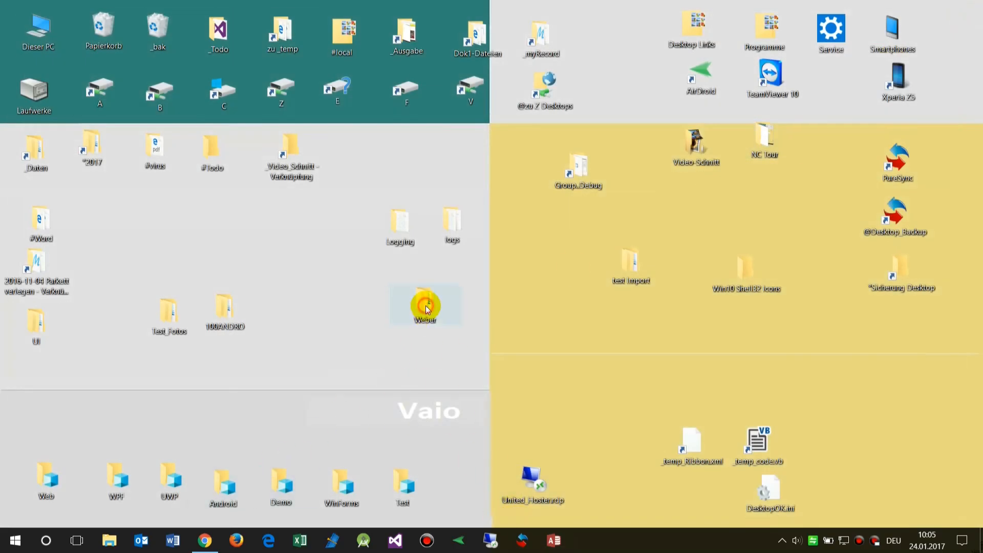
double_click(425, 305)
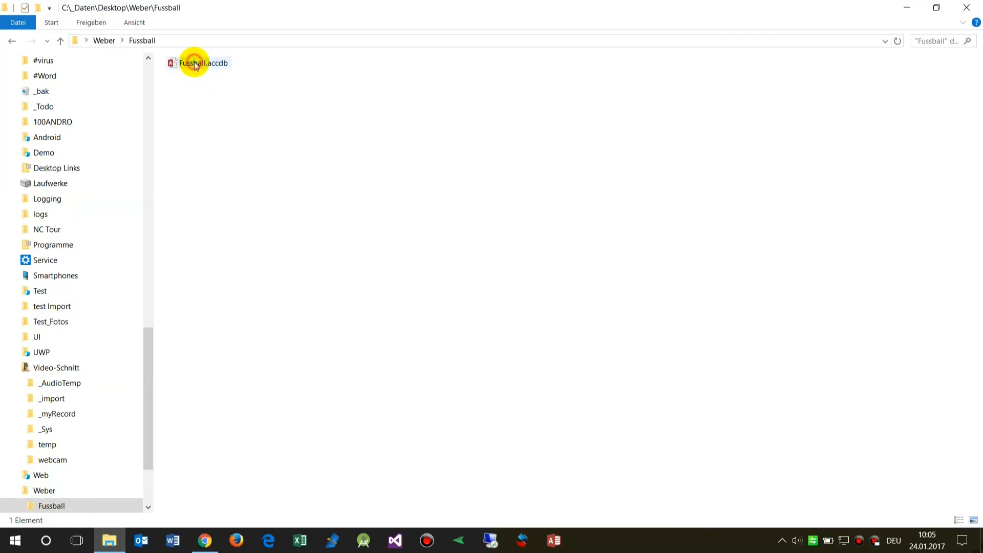
double_click(197, 62)
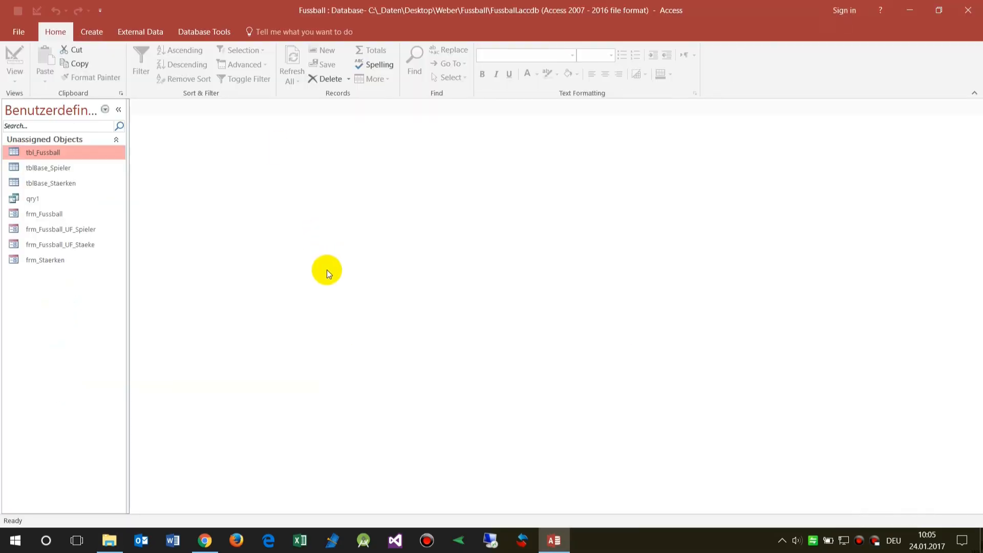